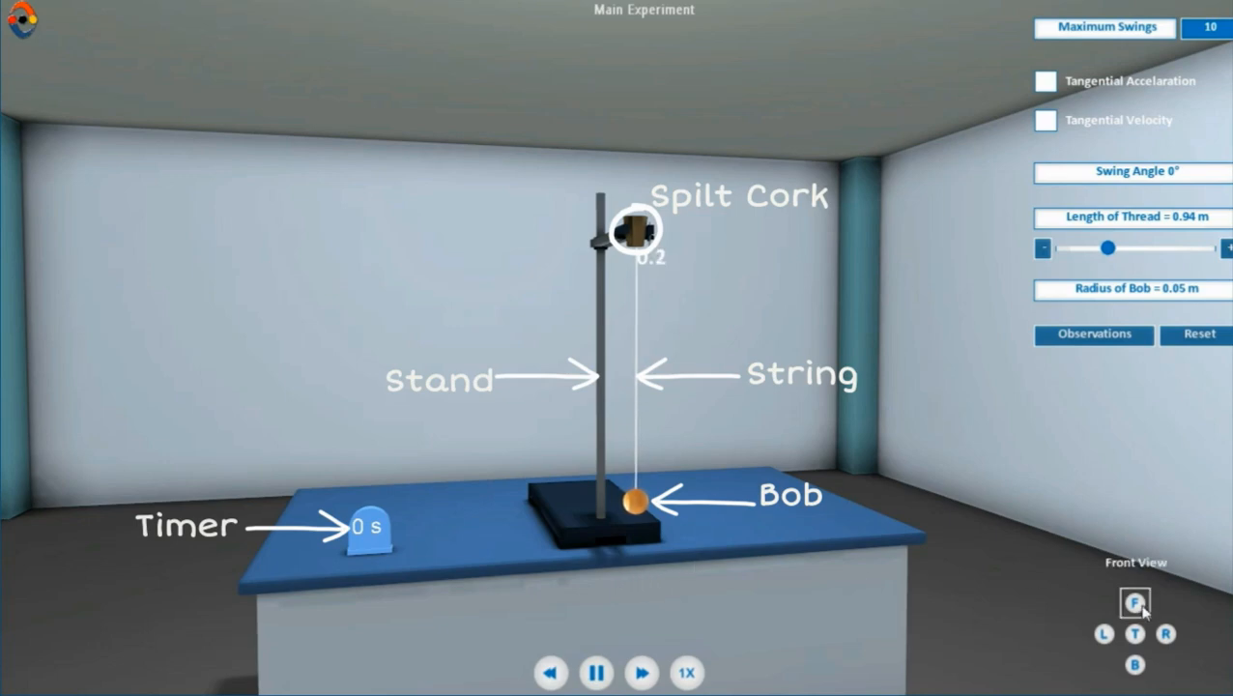
- Inspect the 1.01 m pendulum apparatus from the front, from above, and back to front
{"action": "left_click", "coordinate": [1134, 602]}
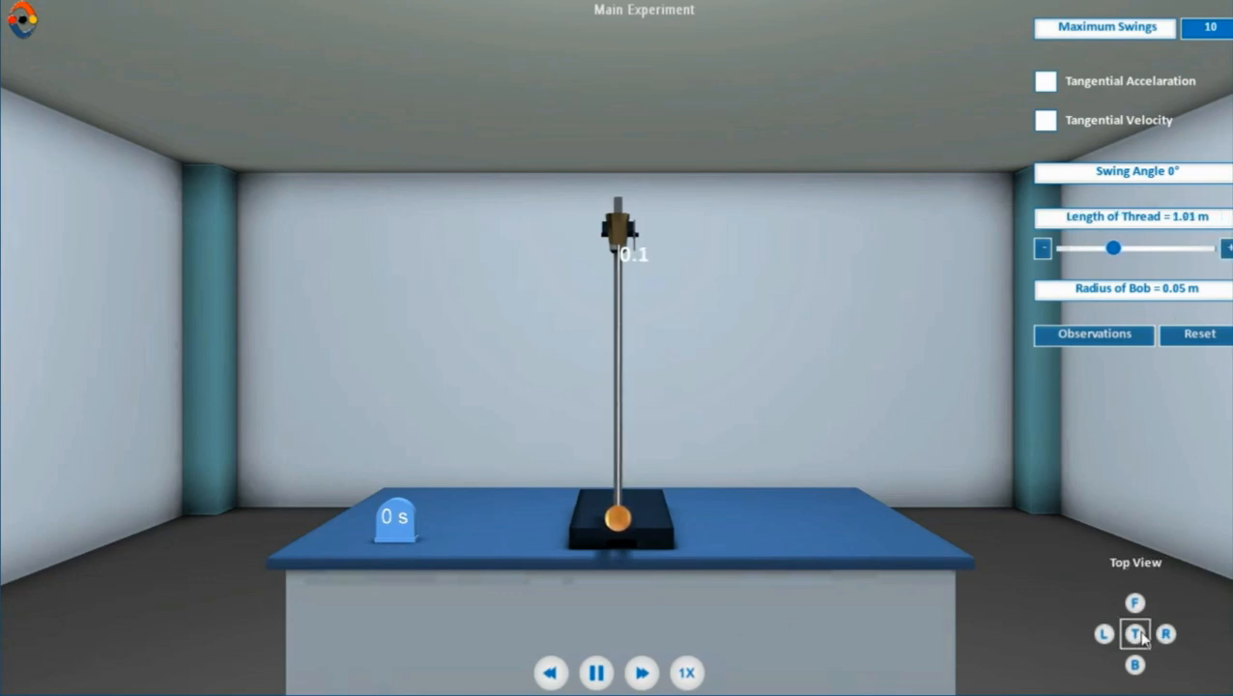
{"action": "left_click", "coordinate": [1134, 631]}
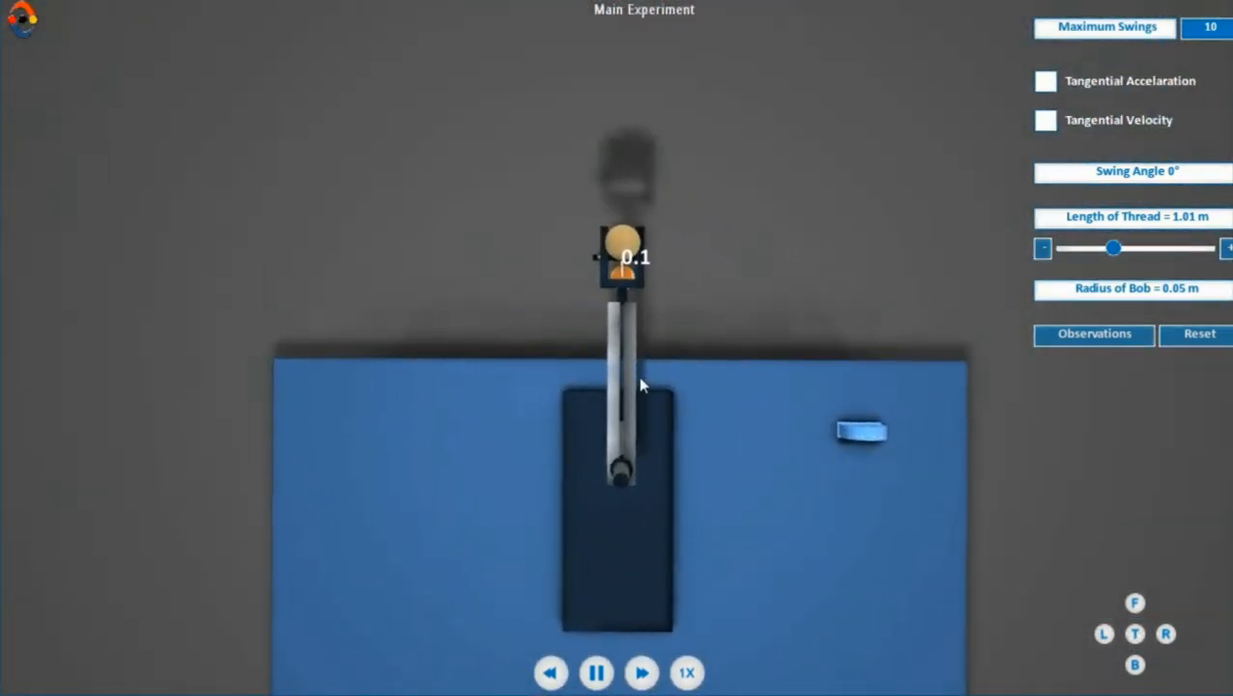
{"action": "left_click", "coordinate": [1136, 601]}
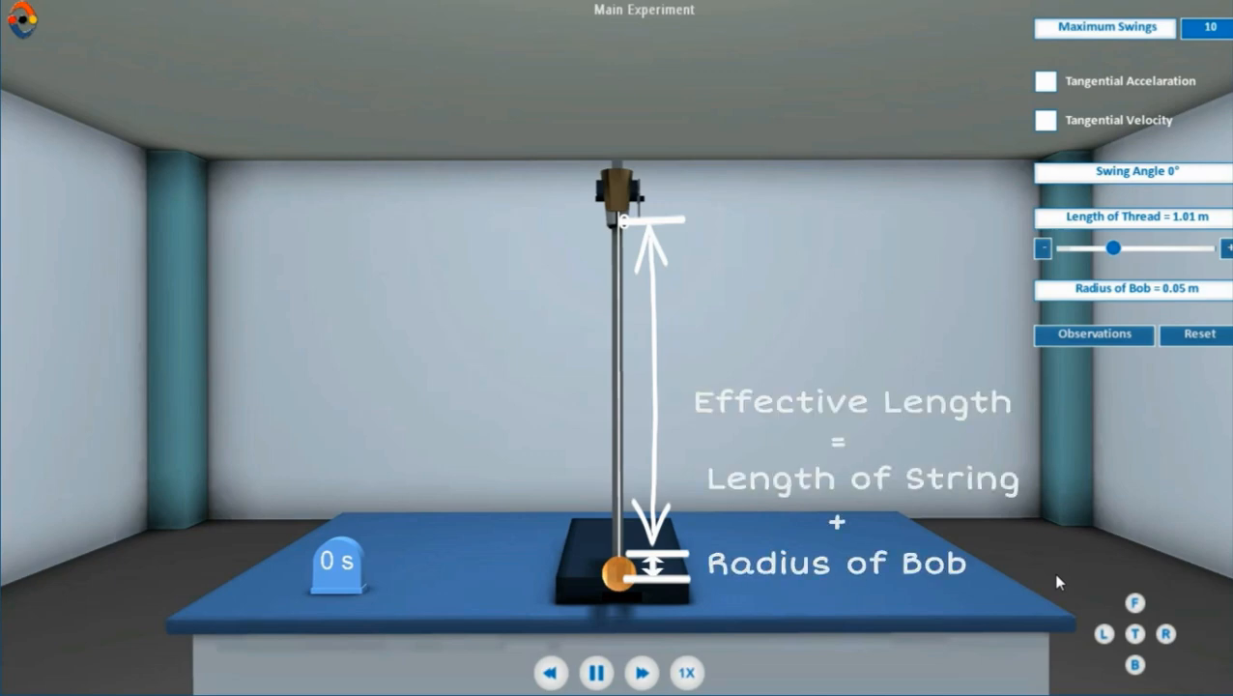
- Trial-swing the bob, reset it to rest with Maximum Swings 8, and face the front view
{"action": "left_click_drag", "start_coordinate": [618, 570], "coordinate": [677, 570]}
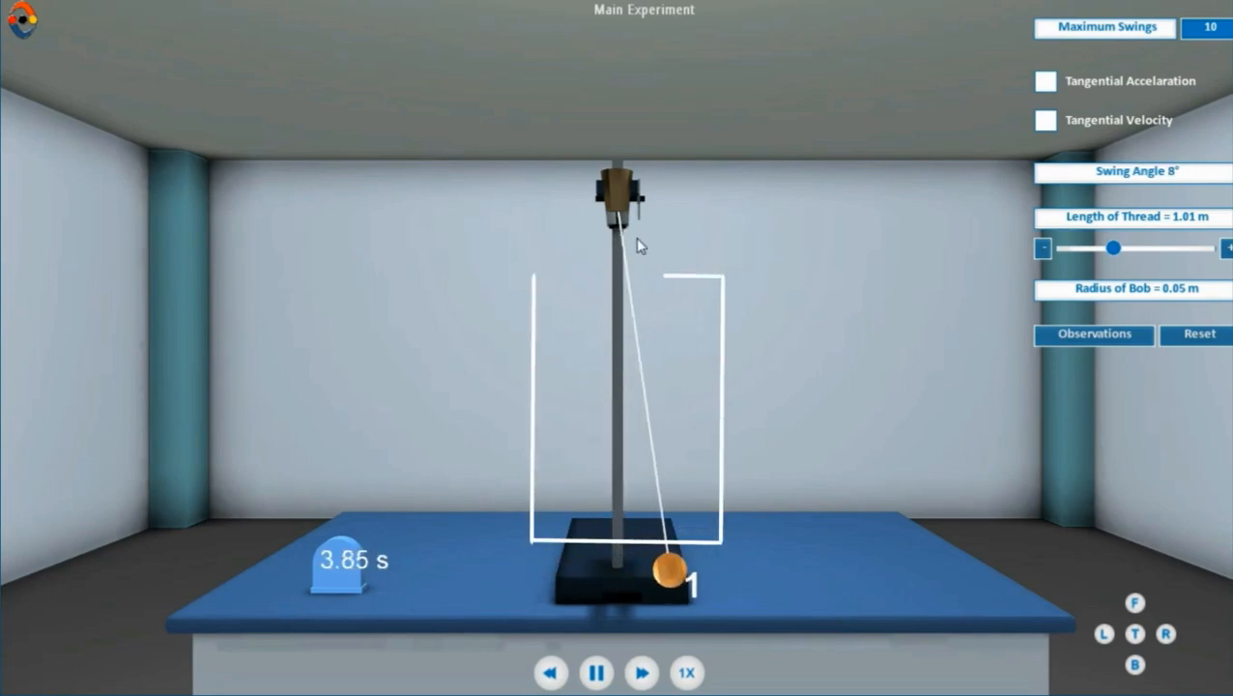
{"action": "left_click", "coordinate": [1104, 631]}
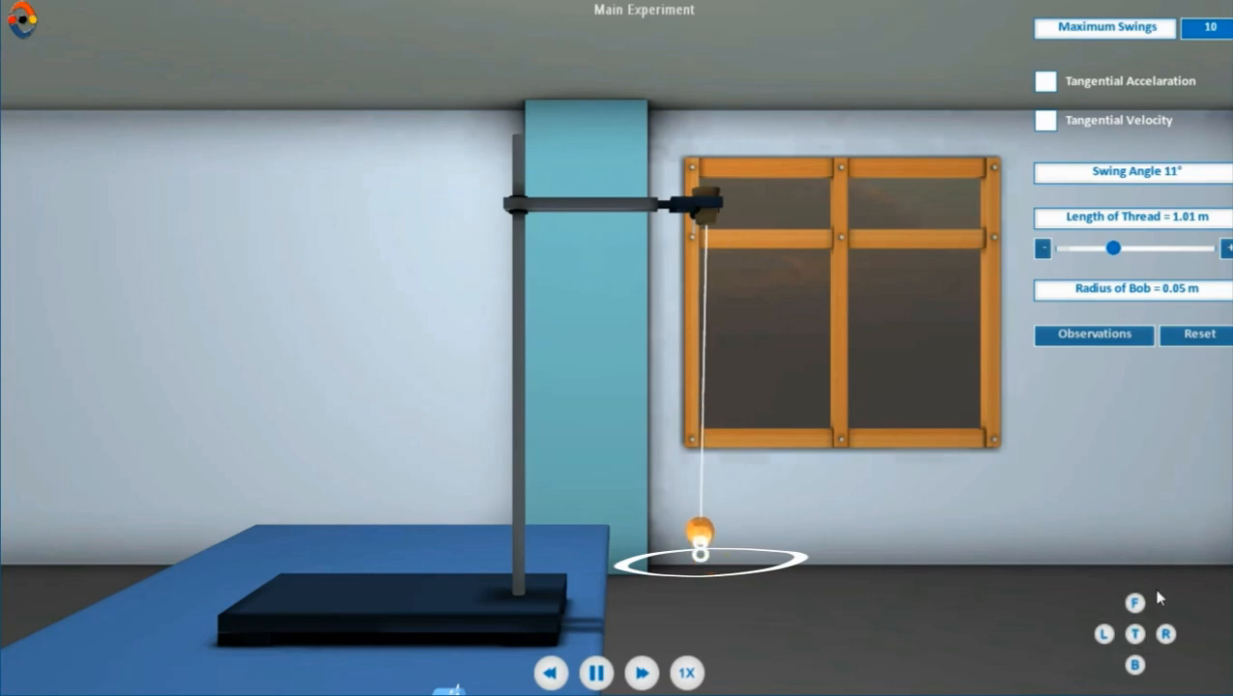
{"action": "left_click", "coordinate": [1134, 600]}
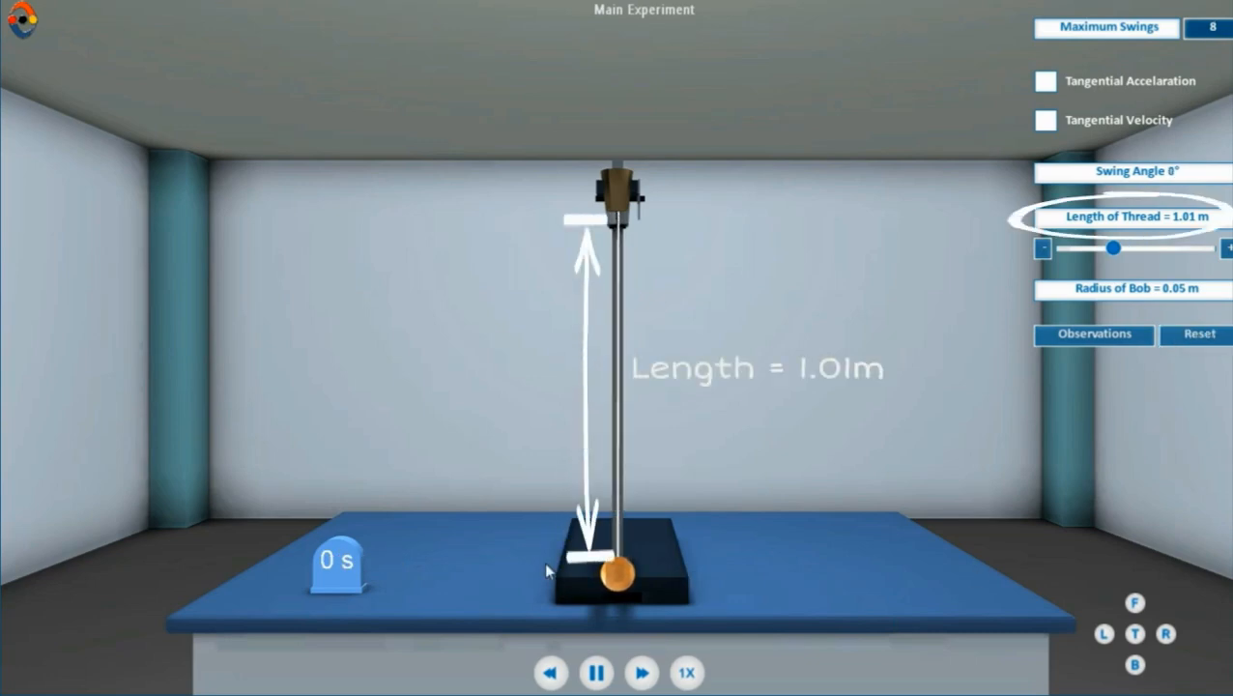
- Displace and release the bob for the 8-swing run, showing tangential acceleration and velocity arrows
{"action": "left_click_drag", "start_coordinate": [618, 568], "coordinate": [643, 565]}
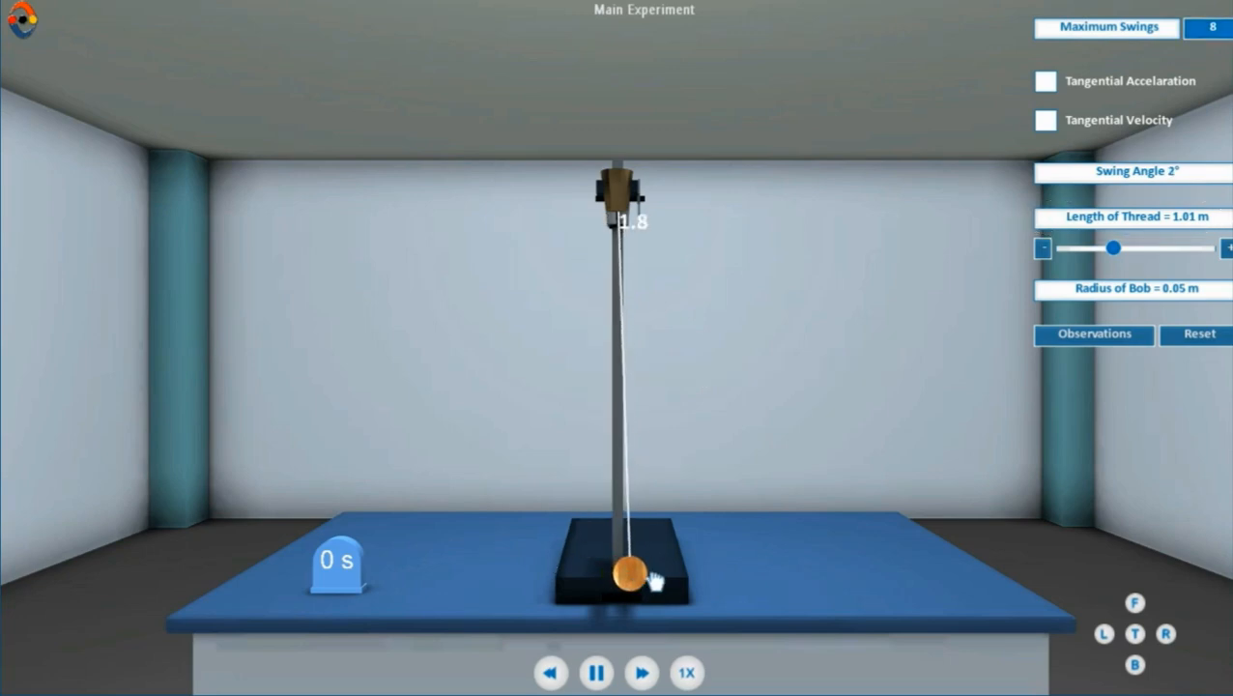
{"action": "left_click_drag", "start_coordinate": [628, 571], "coordinate": [720, 556]}
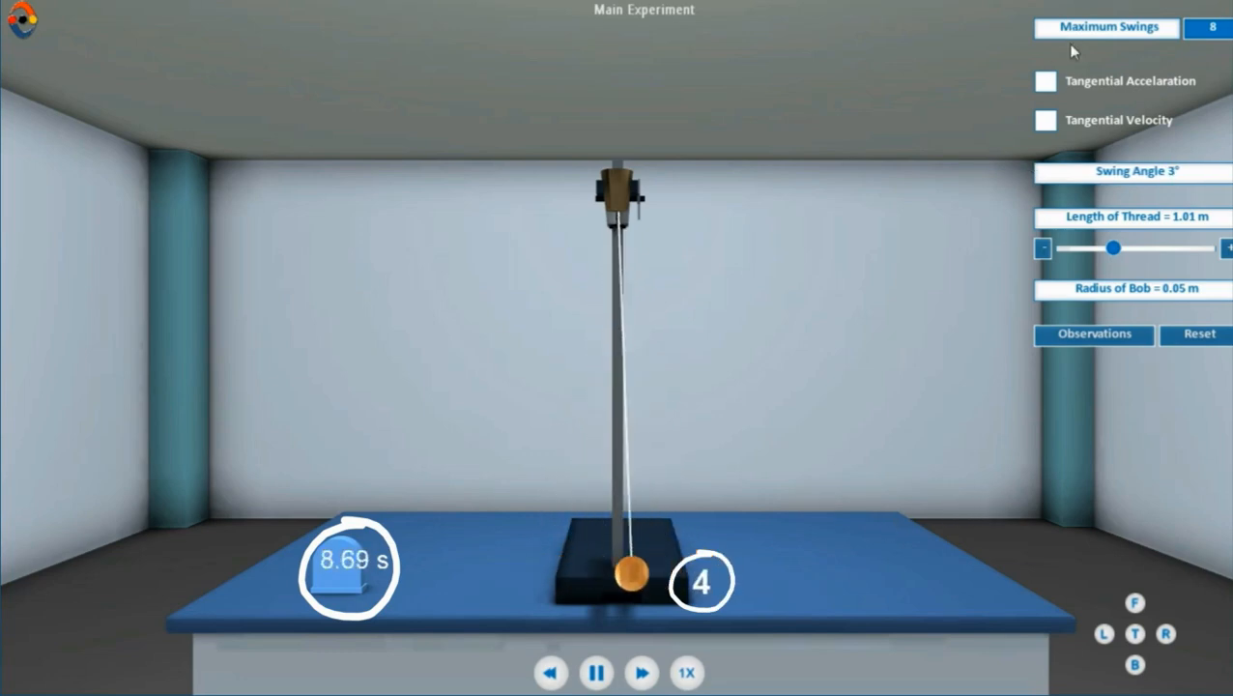
{"action": "left_click", "coordinate": [1041, 121]}
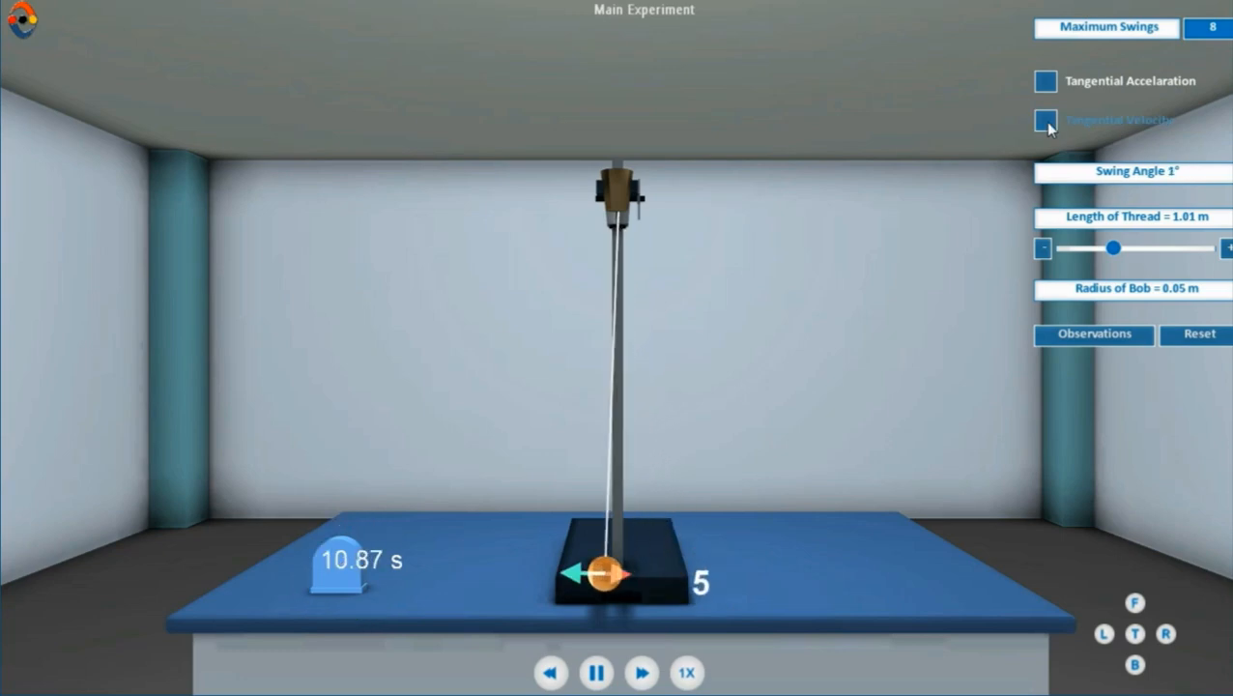
{"action": "left_click", "coordinate": [1045, 119]}
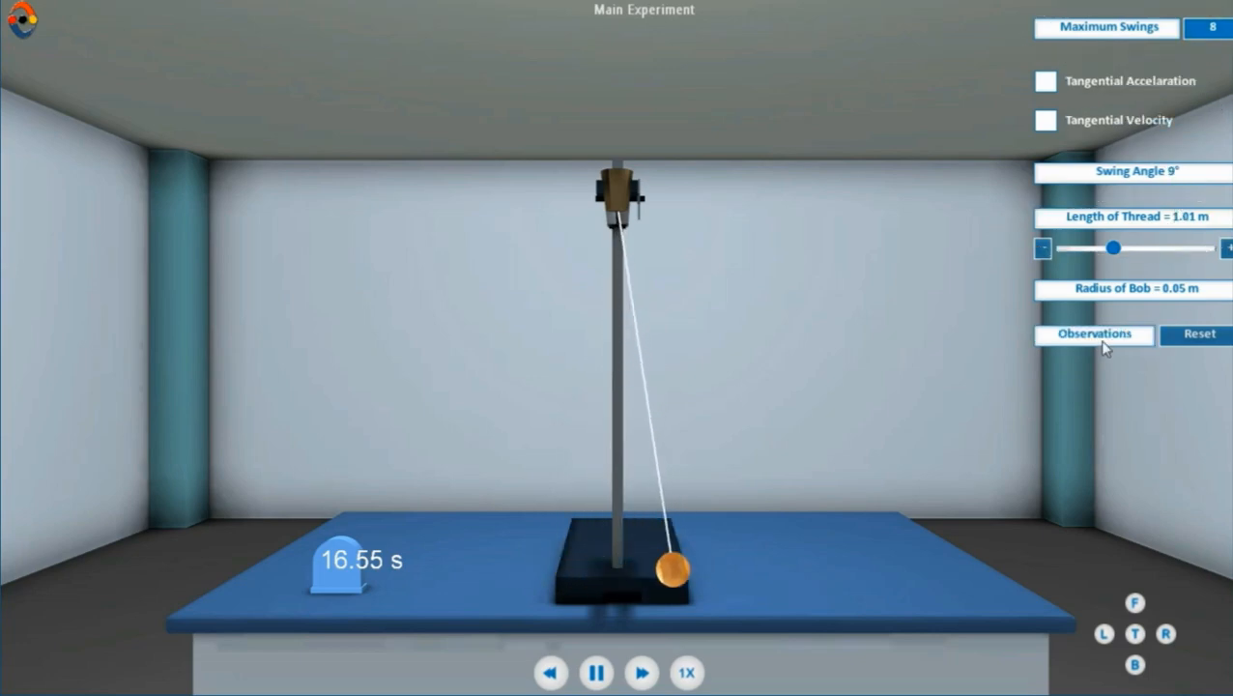
- Record bob radius 0.0005 and row 1 with length 1.01 and time 16.55 s in Table E 1.1
{"action": "left_click", "coordinate": [1092, 335]}
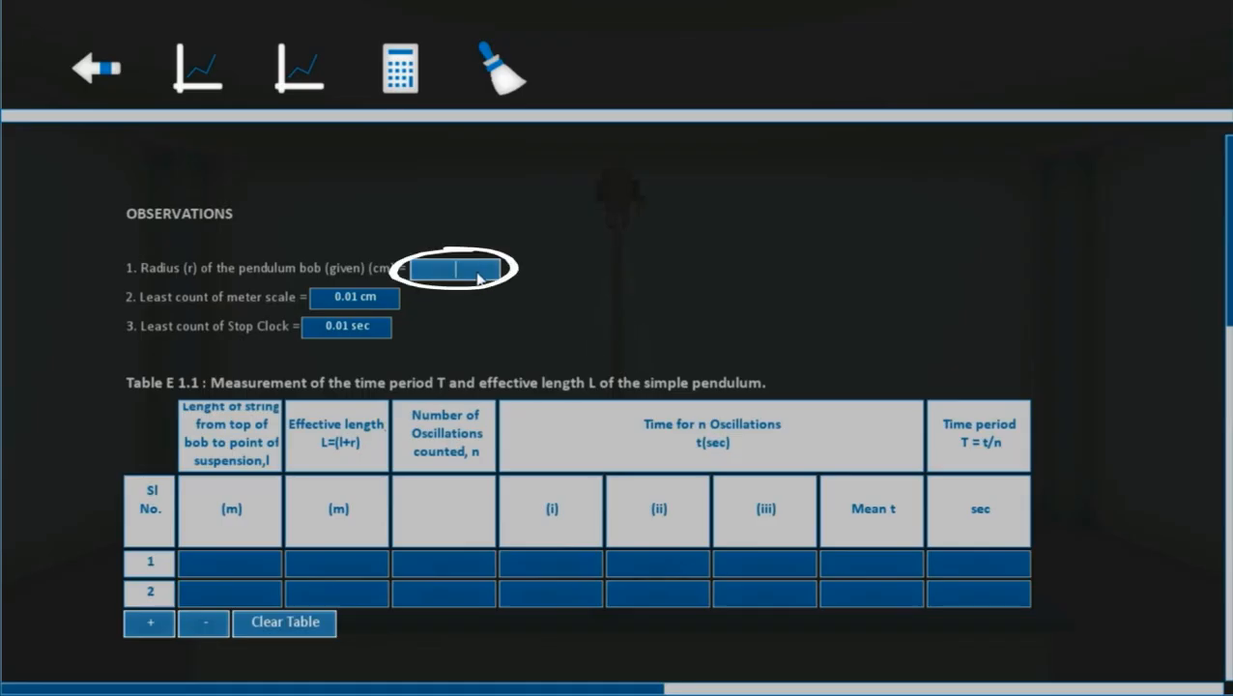
{"action": "type", "text": "0.0005"}
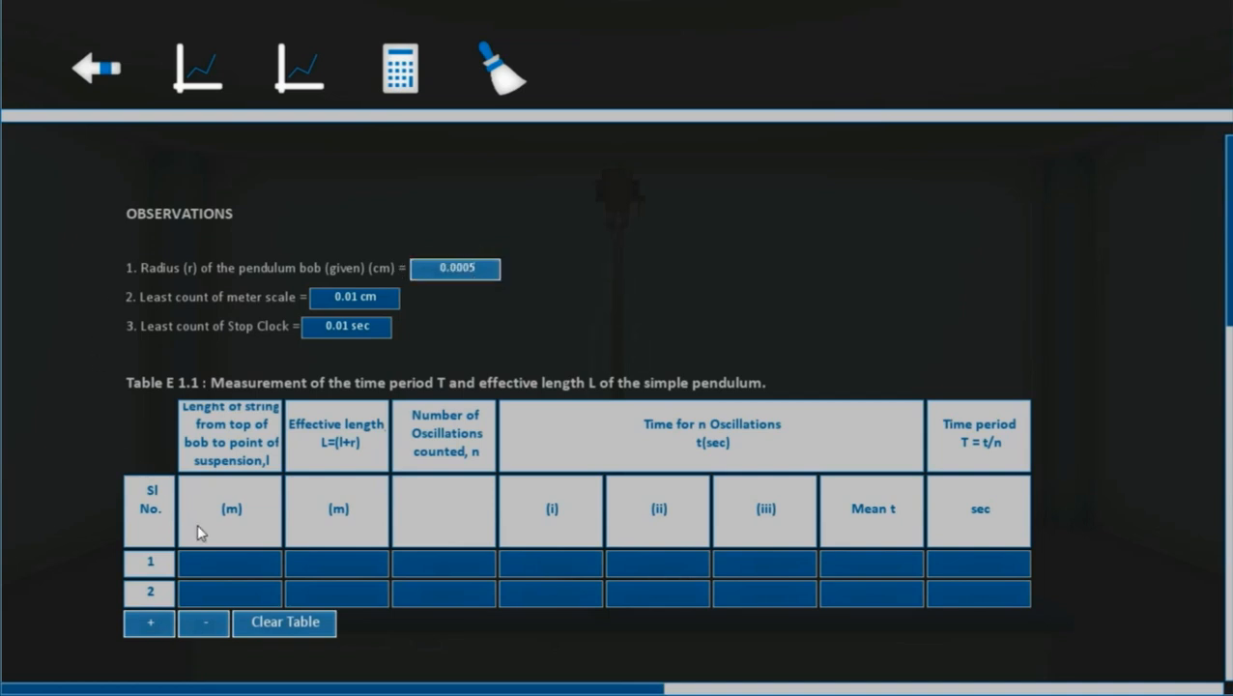
{"action": "type", "text": "1.0105"}
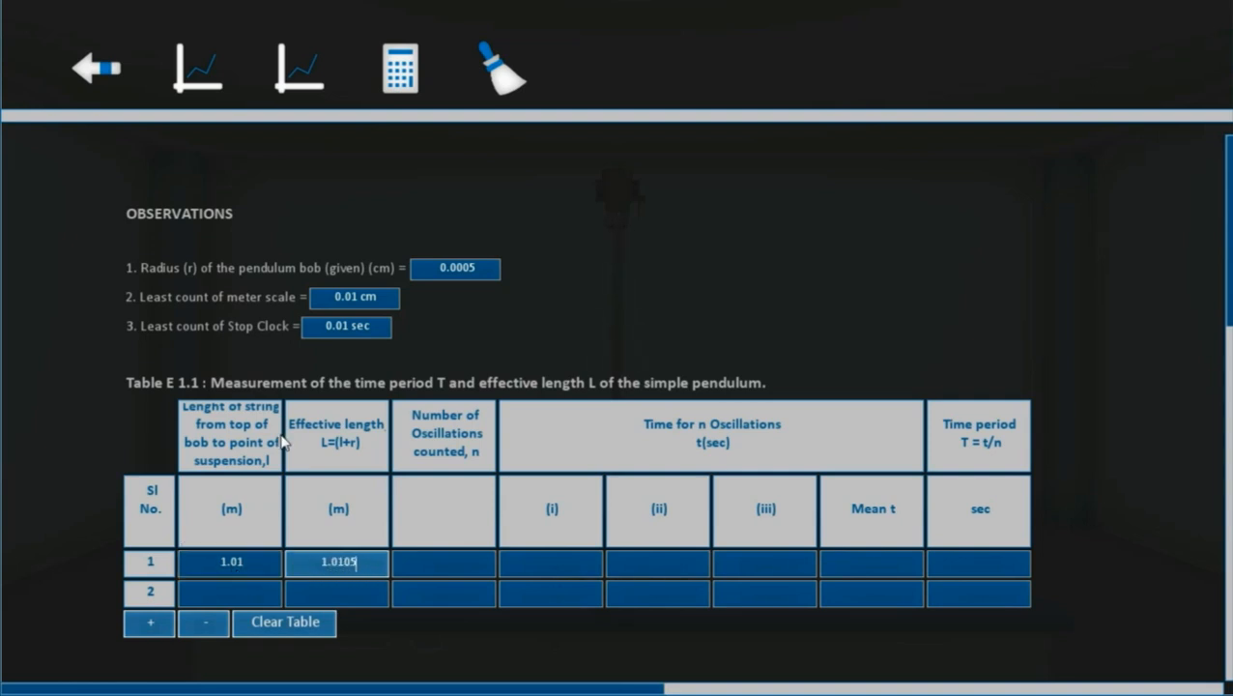
{"action": "left_click", "coordinate": [443, 563]}
{"action": "type", "text": "8"}
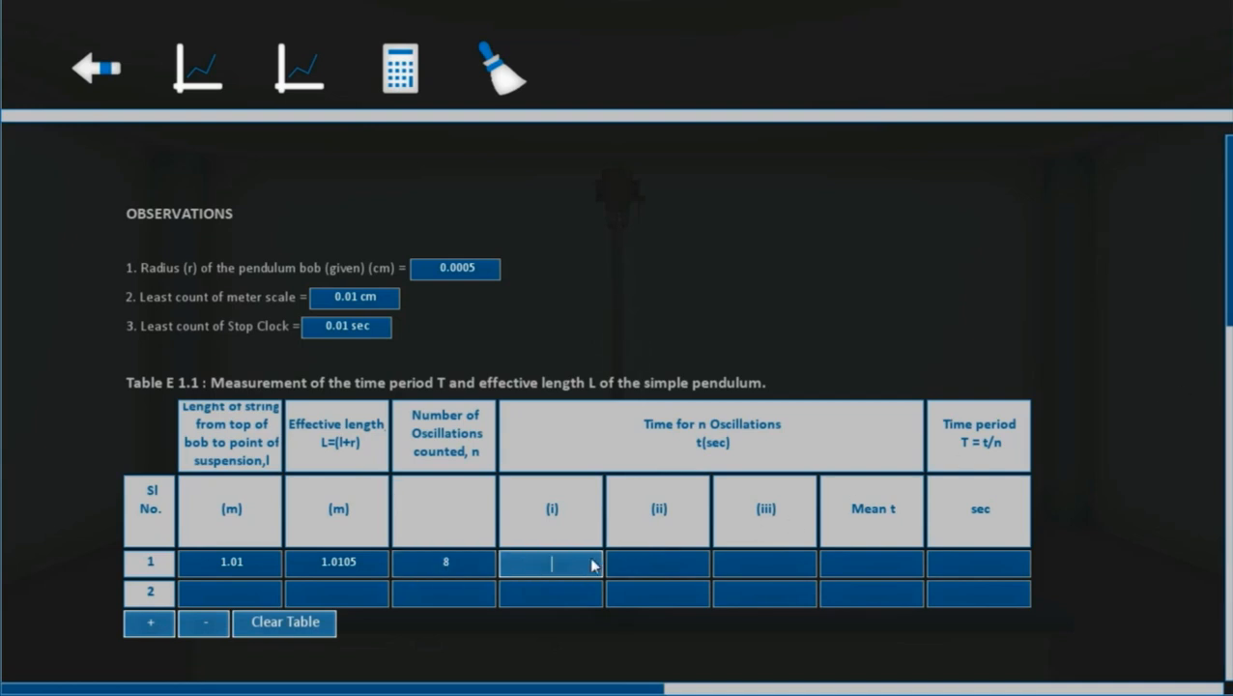
{"action": "type", "text": "16.55"}
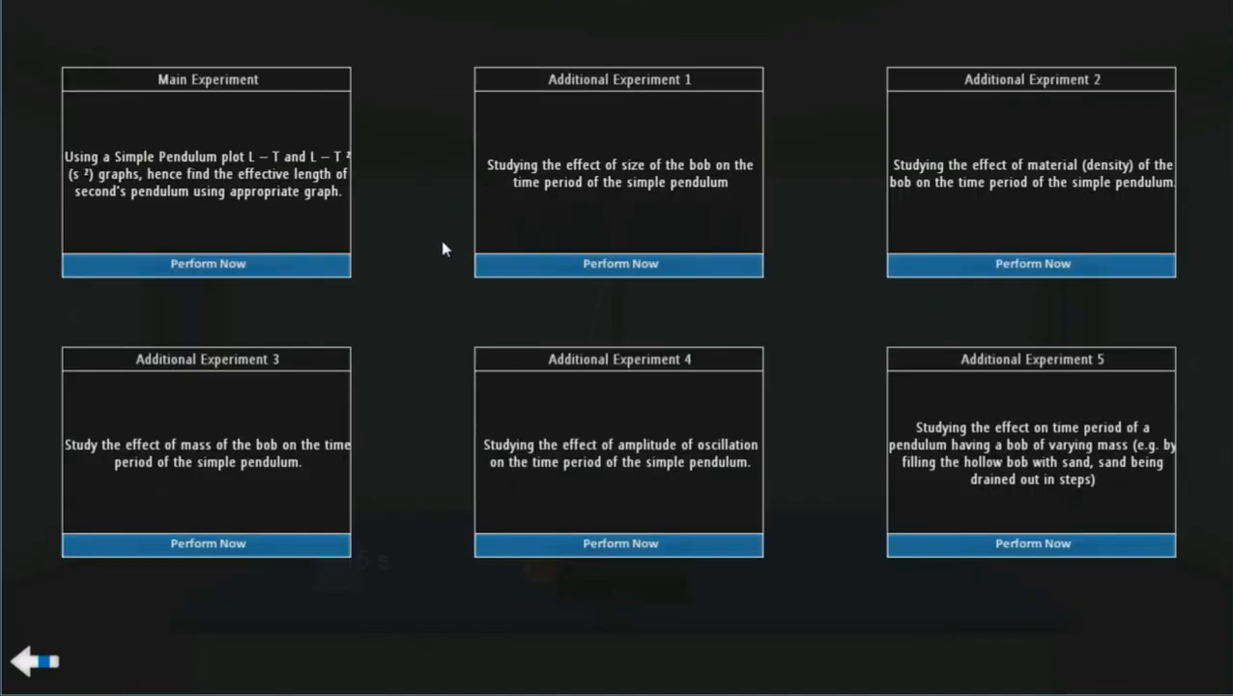
{"action": "mouse_move", "coordinate": [331, 240]}
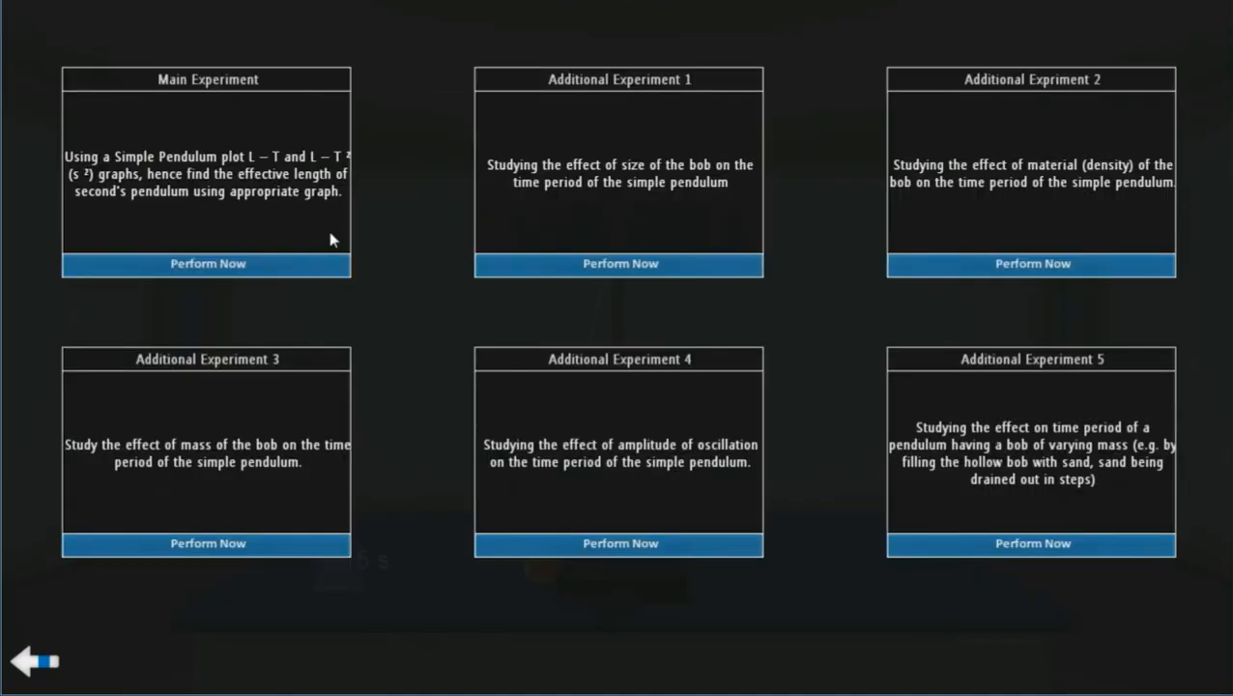